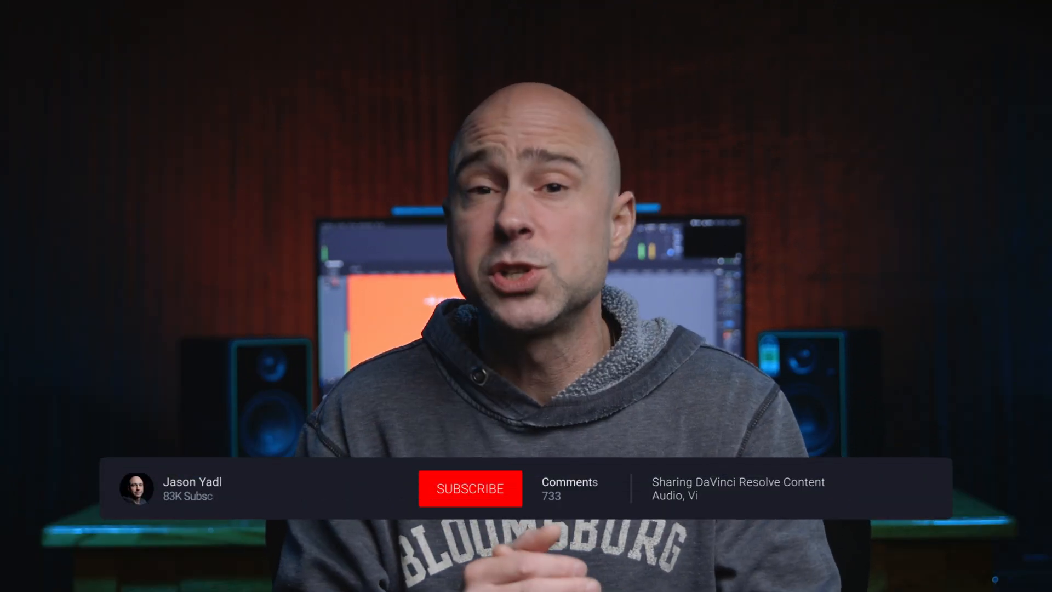
# Browse Motion Array's royalty-free music page down to its track list.
pyautogui.click(470, 489)
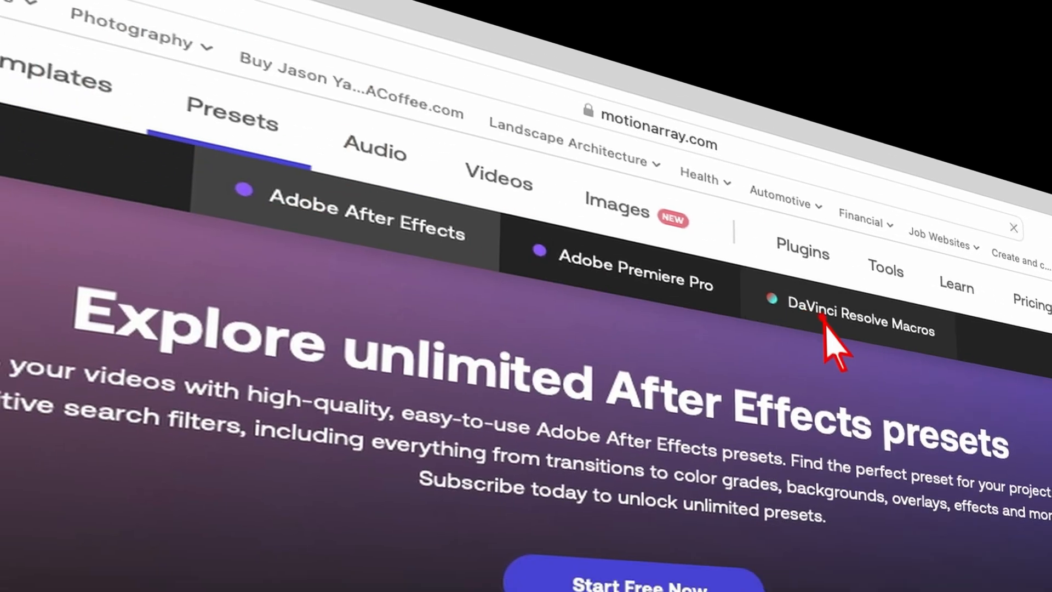
pyautogui.scroll(-3)
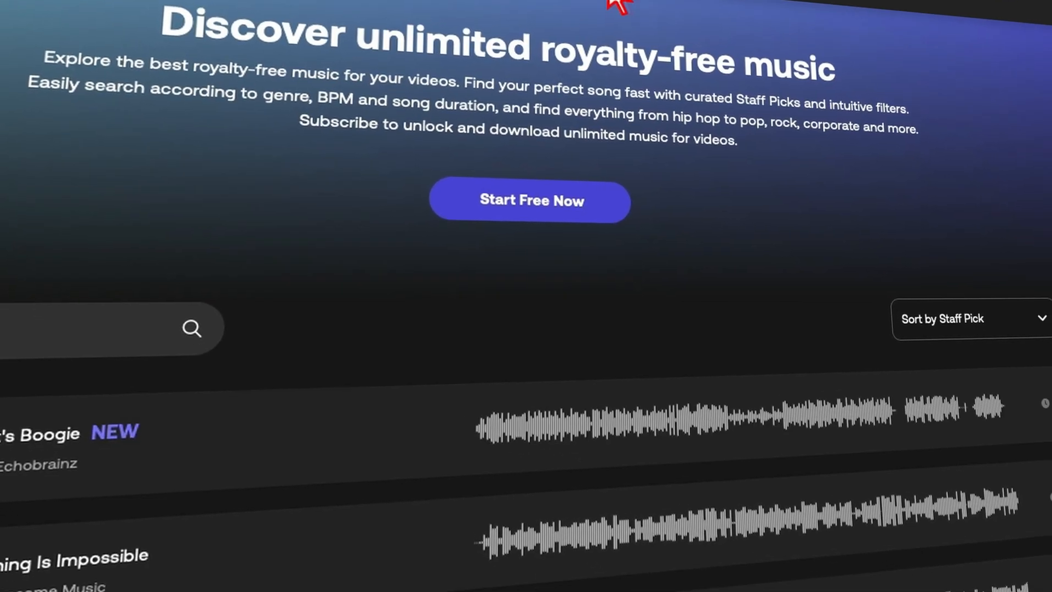
pyautogui.scroll(-3)
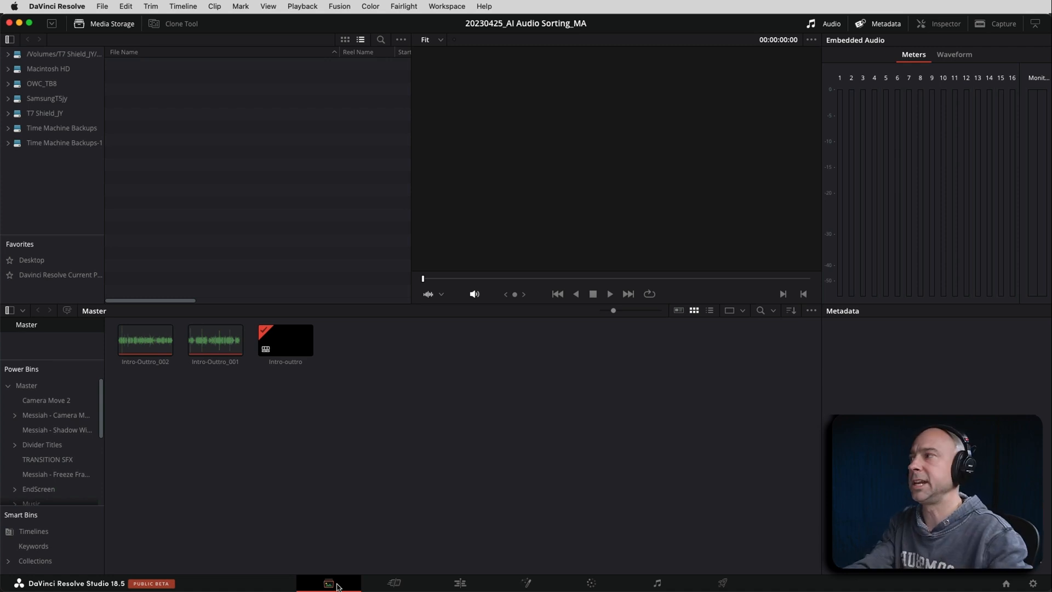
pyautogui.moveTo(369, 478)
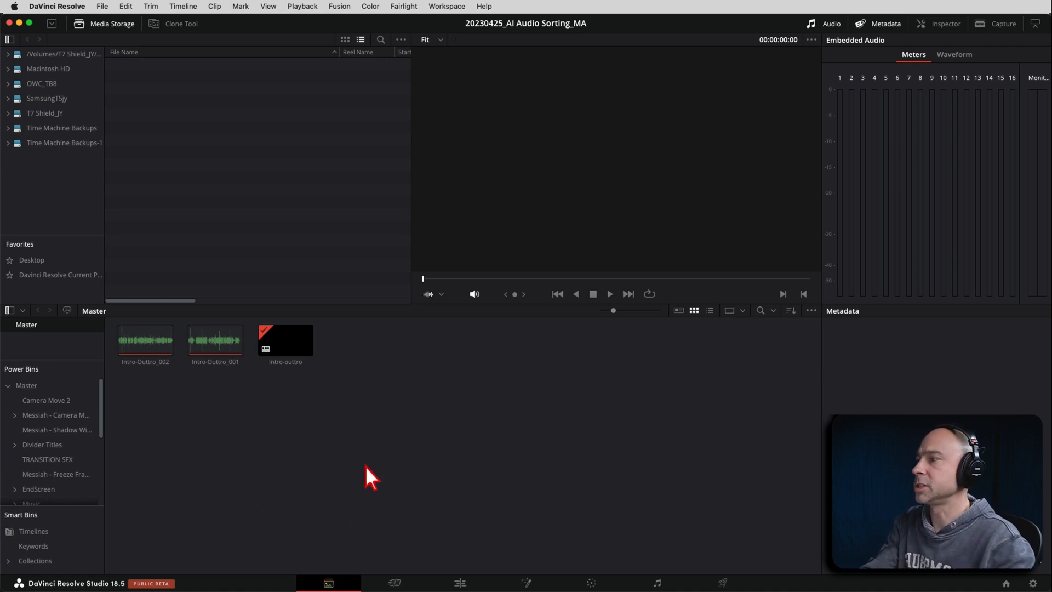
pyautogui.click(216, 338)
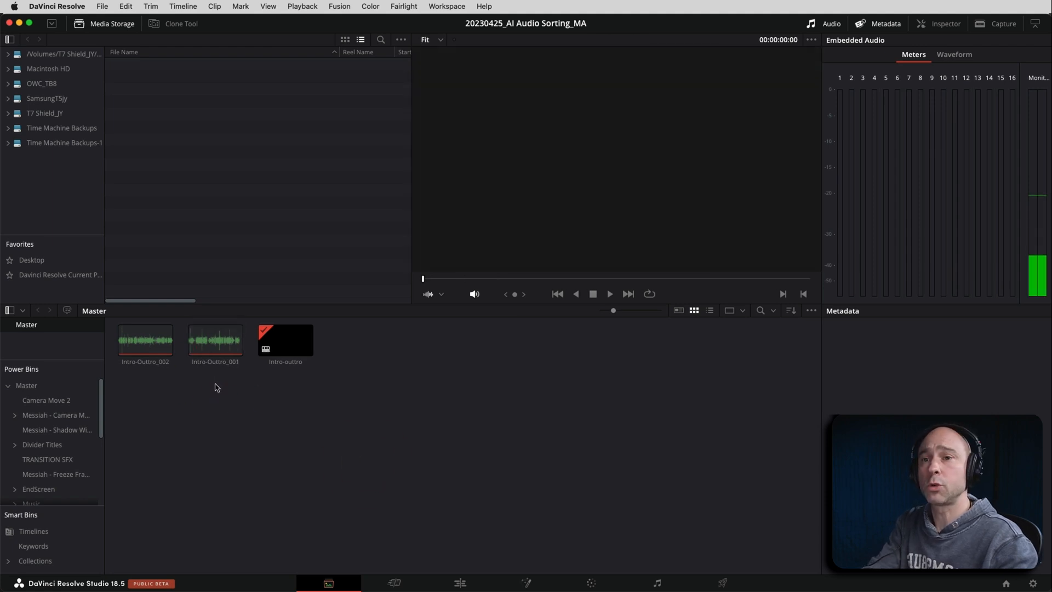
pyautogui.moveTo(222, 399)
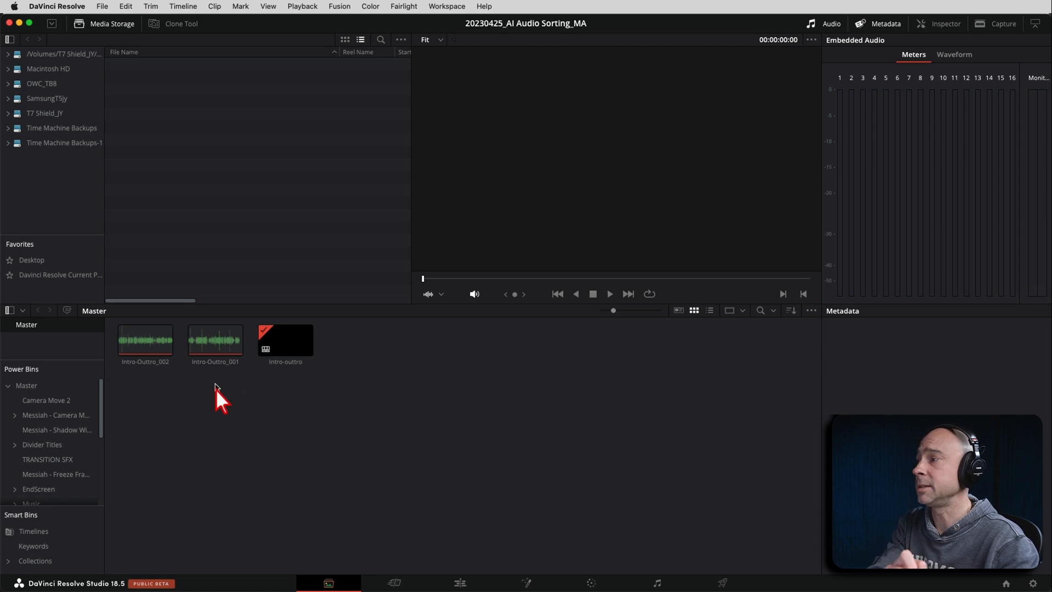
pyautogui.moveTo(345, 402)
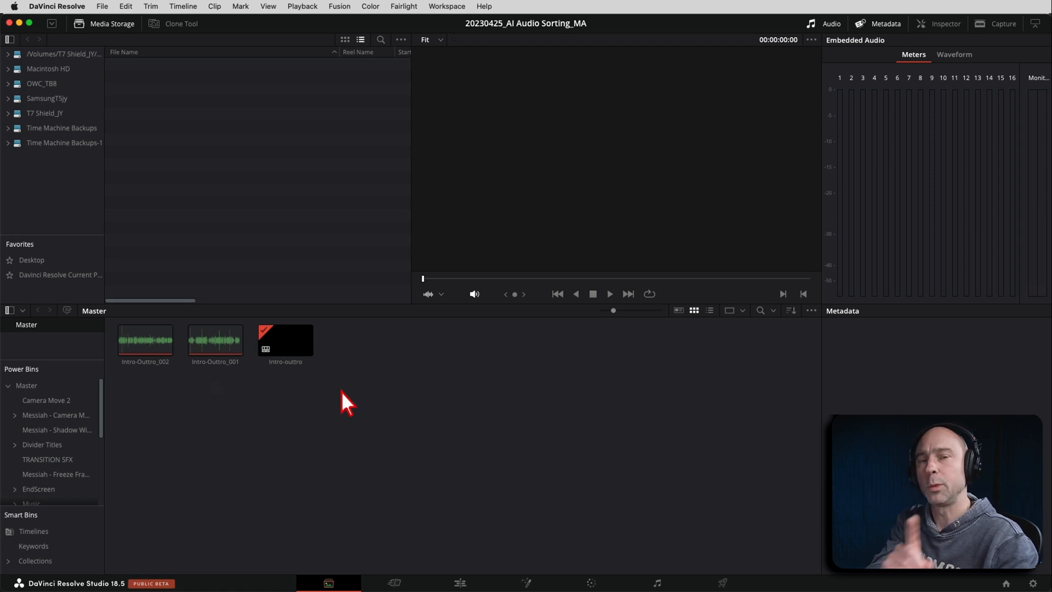
pyautogui.moveTo(70, 445)
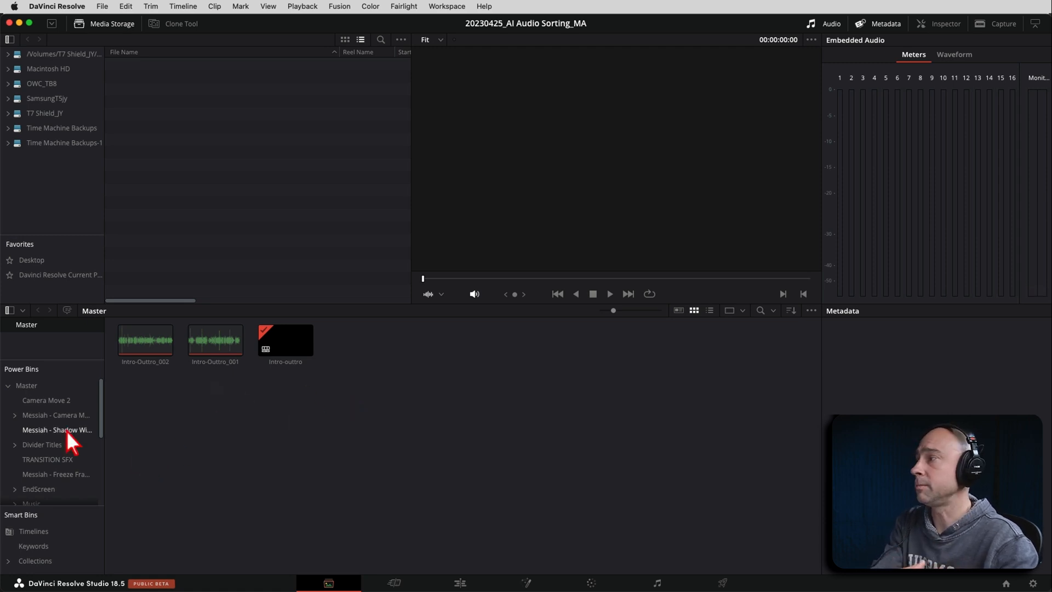
pyautogui.moveTo(31, 408)
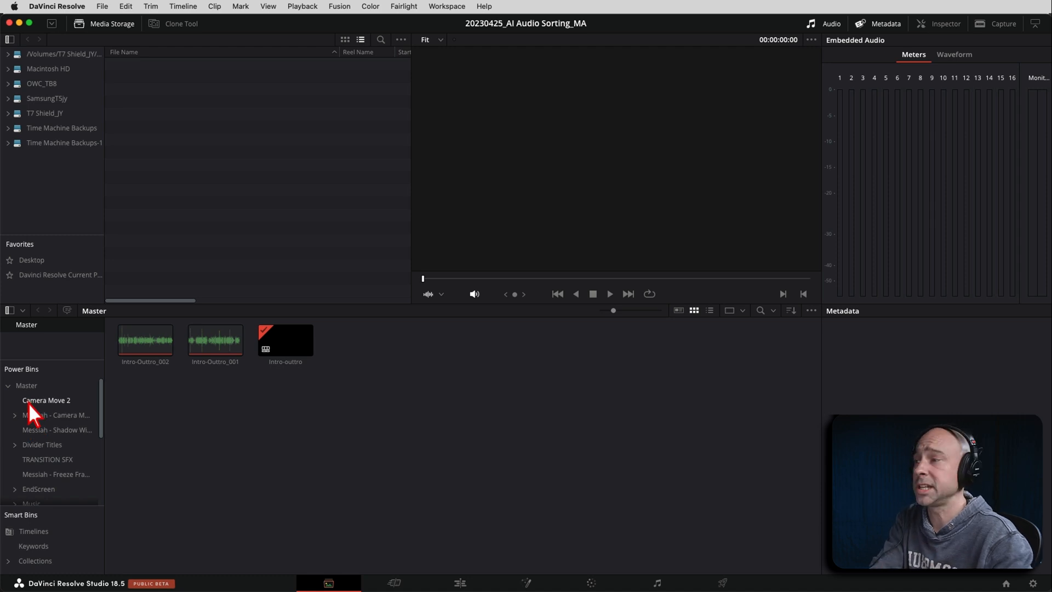
pyautogui.scroll(-3)
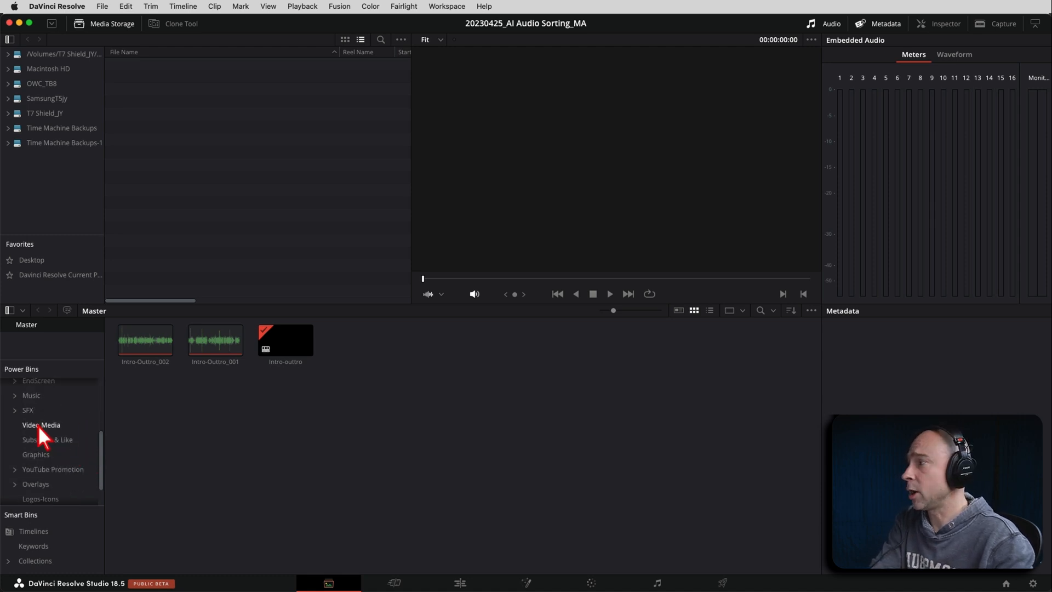
pyautogui.moveTo(37, 422)
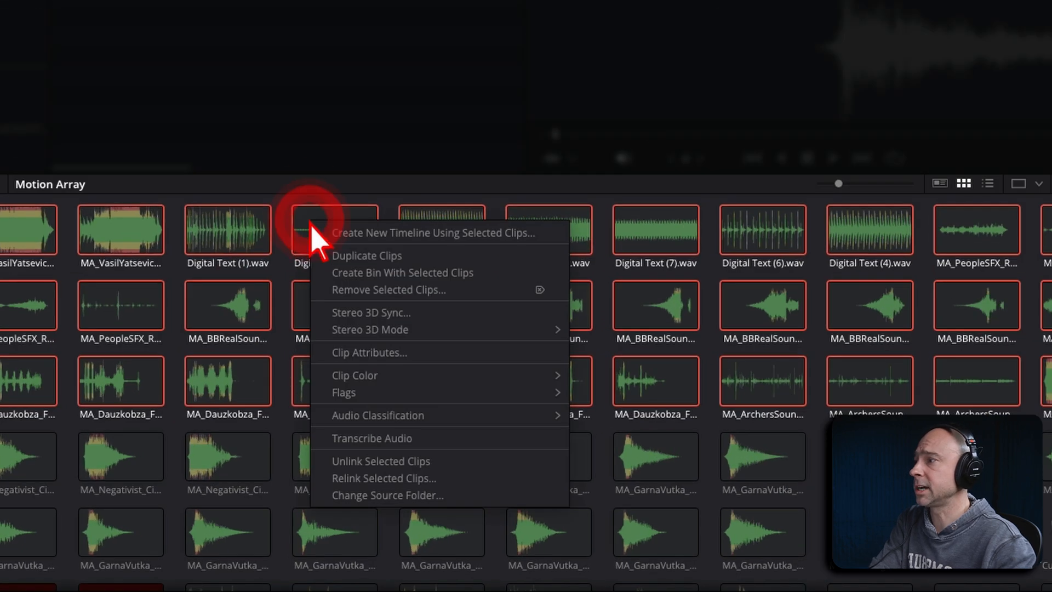
pyautogui.moveTo(377, 414)
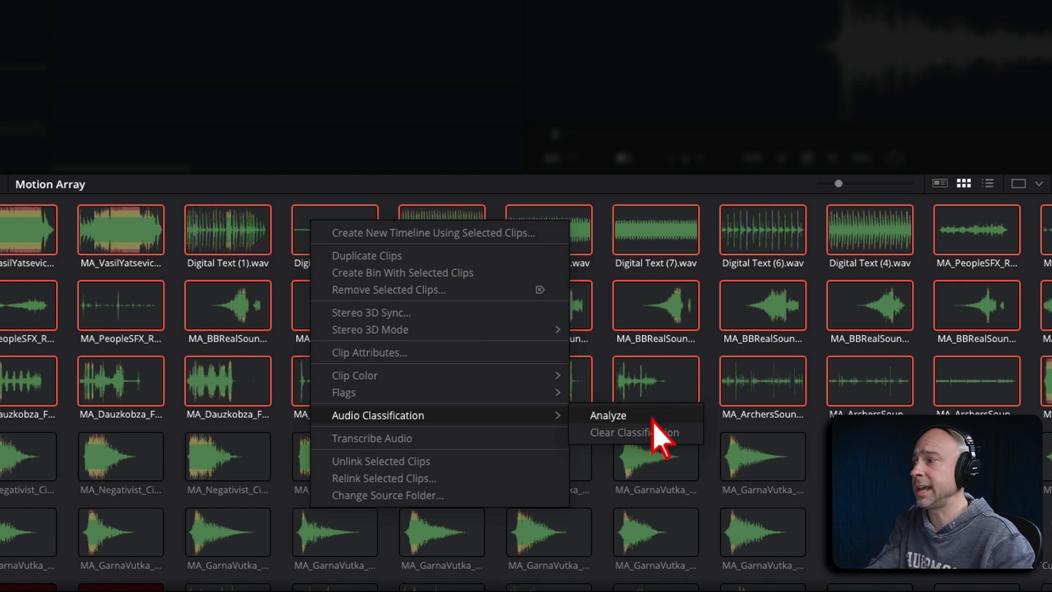
# Run Audio Classification > Analyze on all selected clips in the Motion Array bin.
pyautogui.click(607, 414)
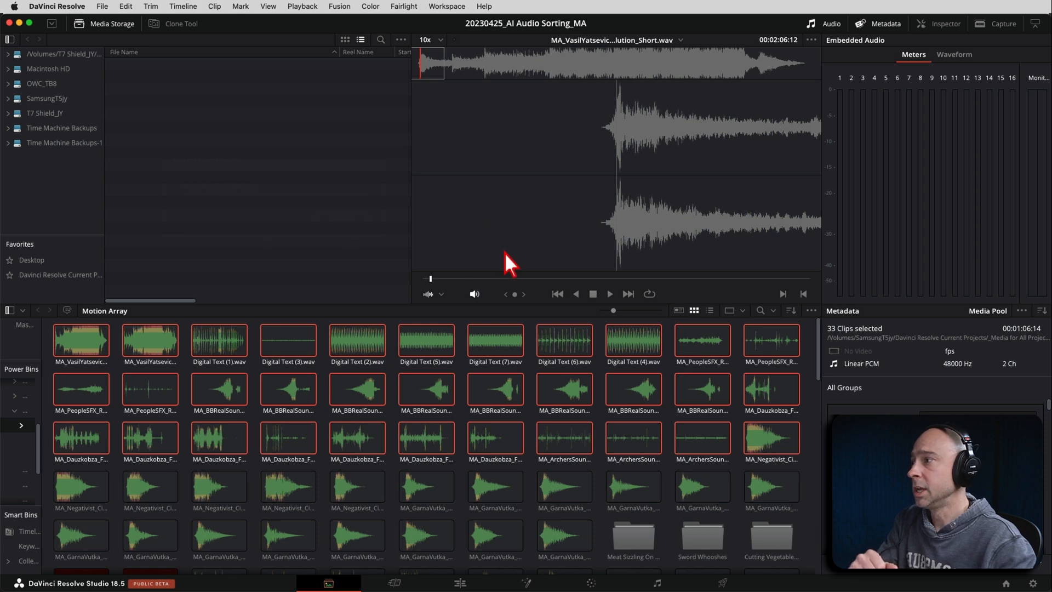
# Check Digital Text (3).wav's metadata Category field and leave it set to Effect.
pyautogui.click(287, 341)
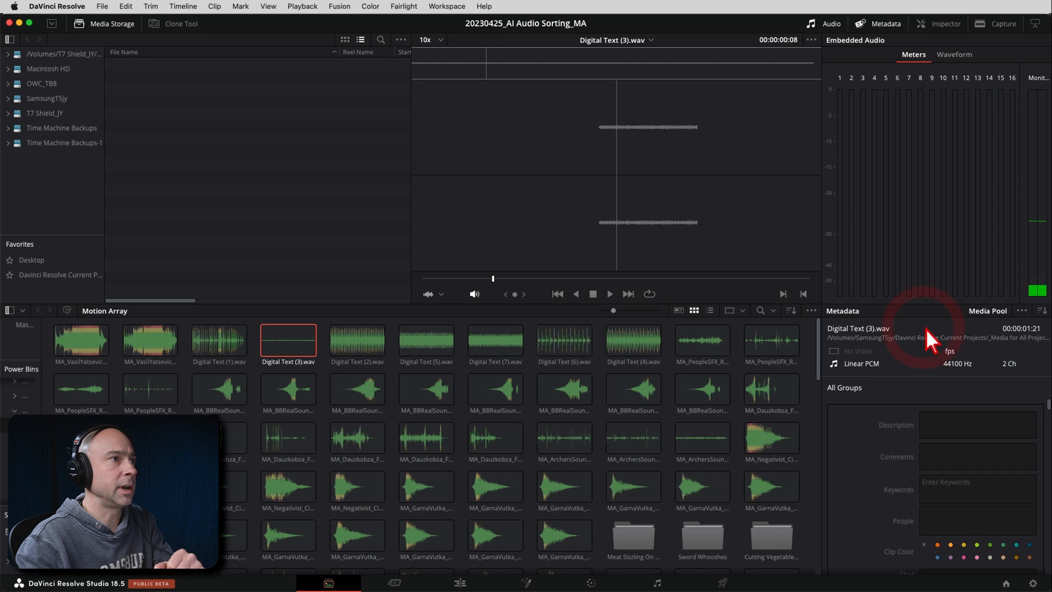
pyautogui.click(830, 23)
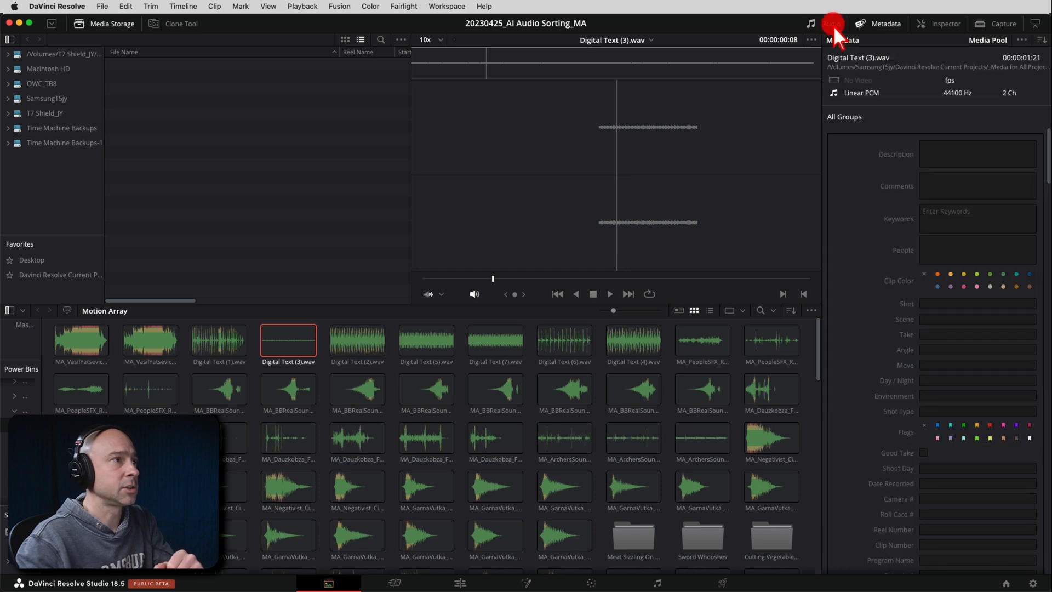
pyautogui.scroll(-3)
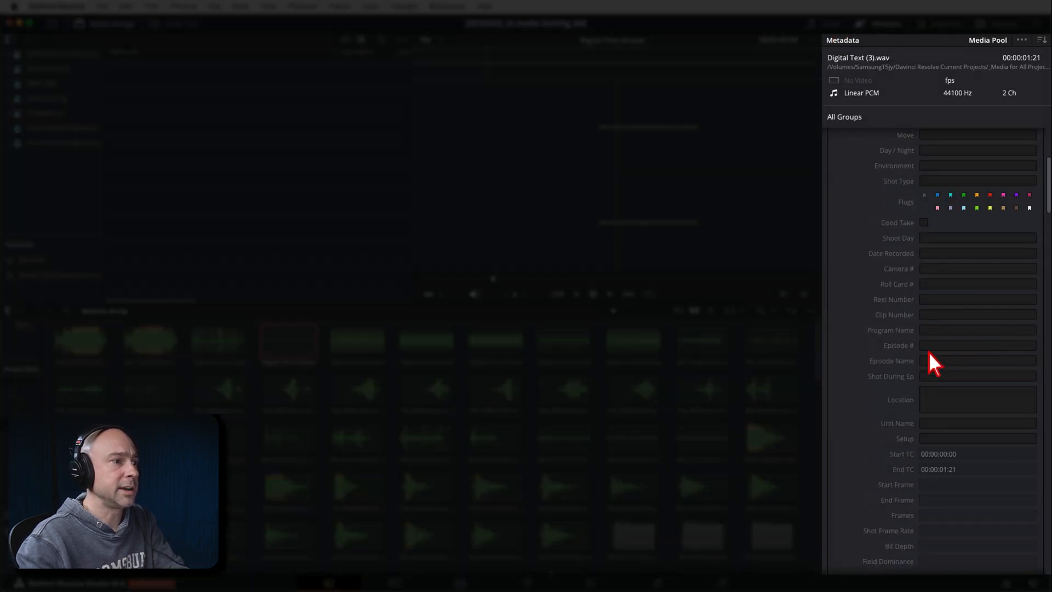
pyautogui.scroll(-3)
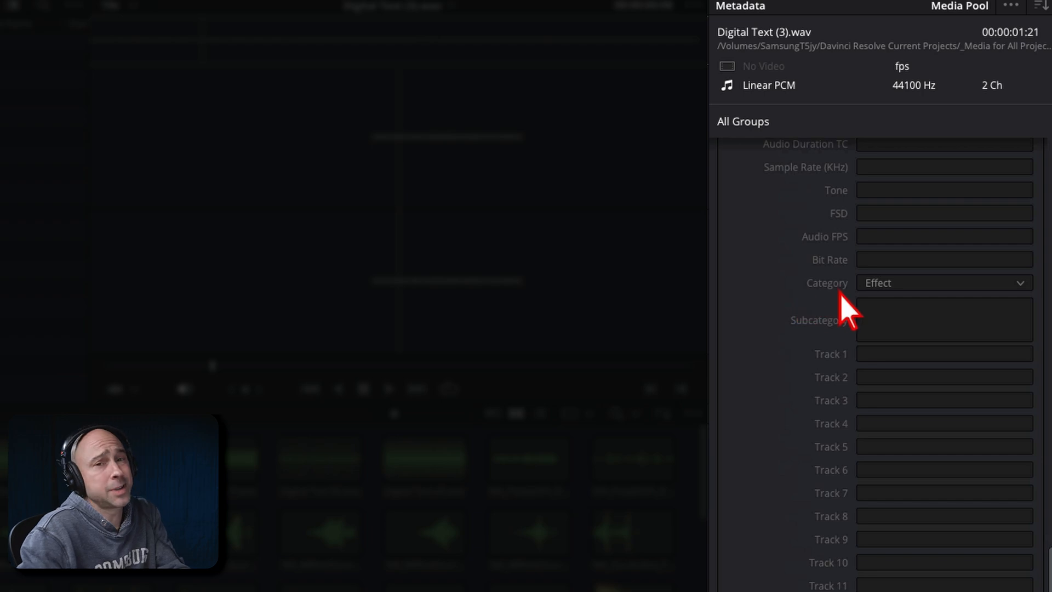
pyautogui.moveTo(906, 307)
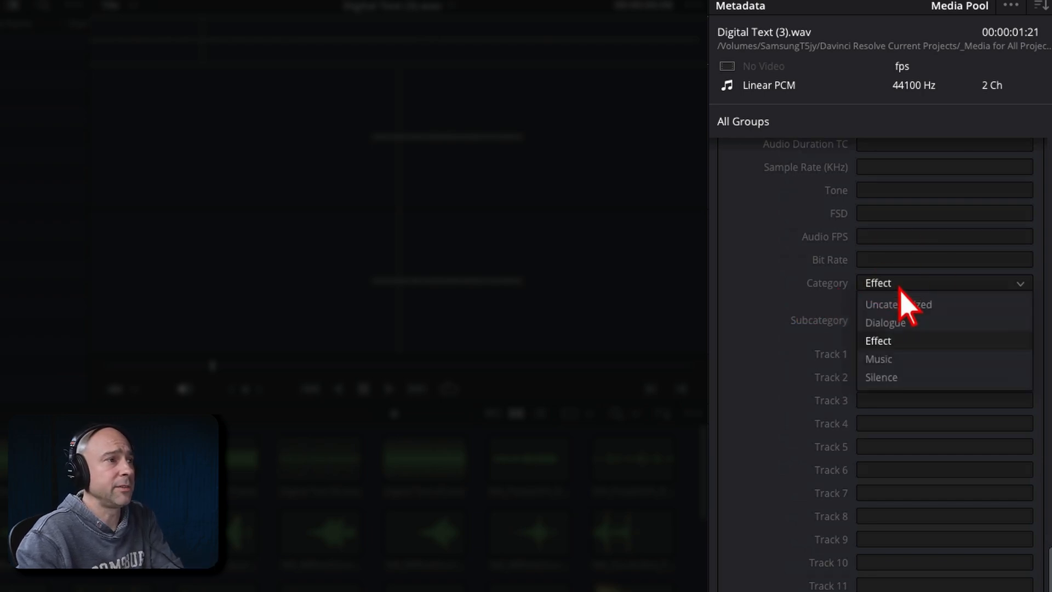
pyautogui.moveTo(922, 389)
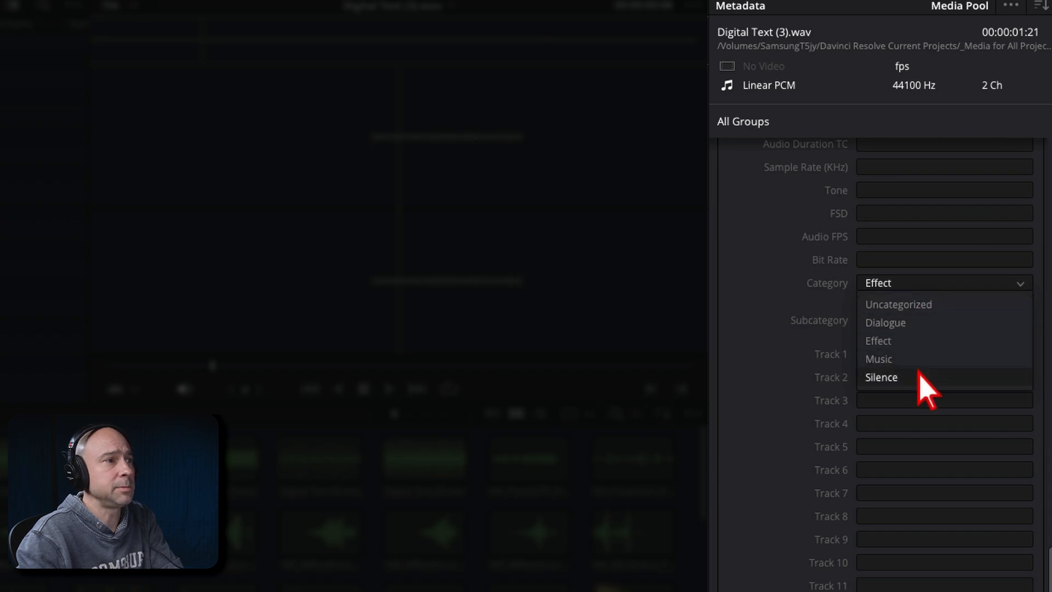
pyautogui.moveTo(897, 362)
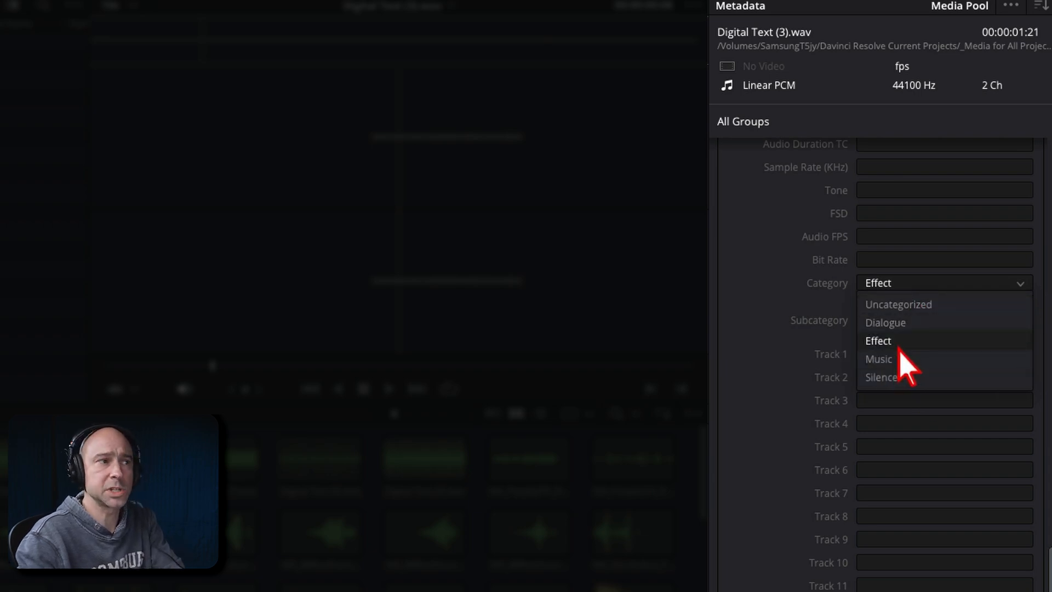
pyautogui.click(877, 339)
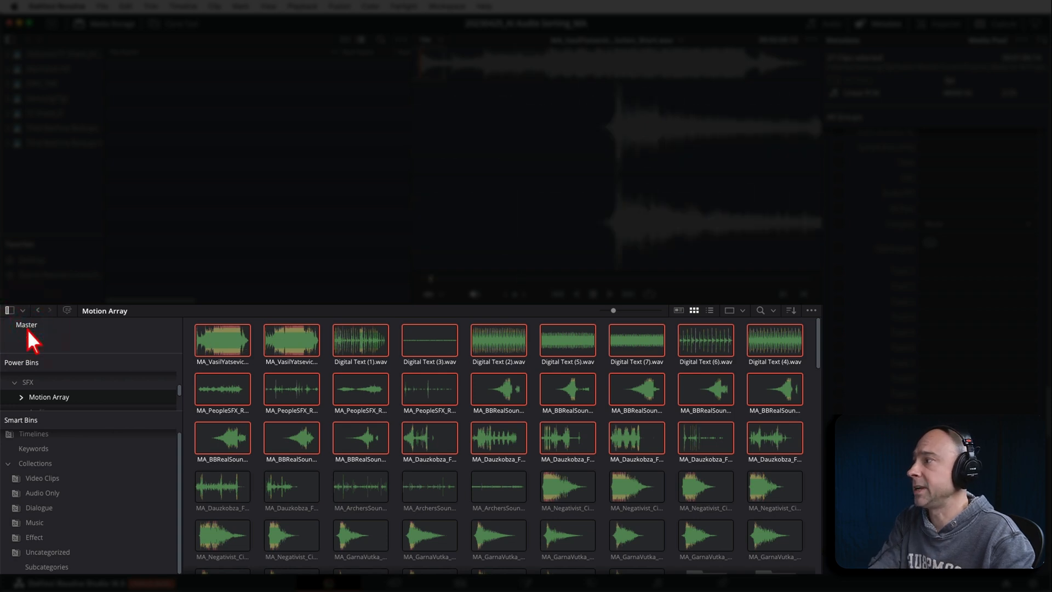
# Show the Master bin with its Dialogue, Music, Effect, Uncategorized and Subcategories smart bins.
pyautogui.click(26, 324)
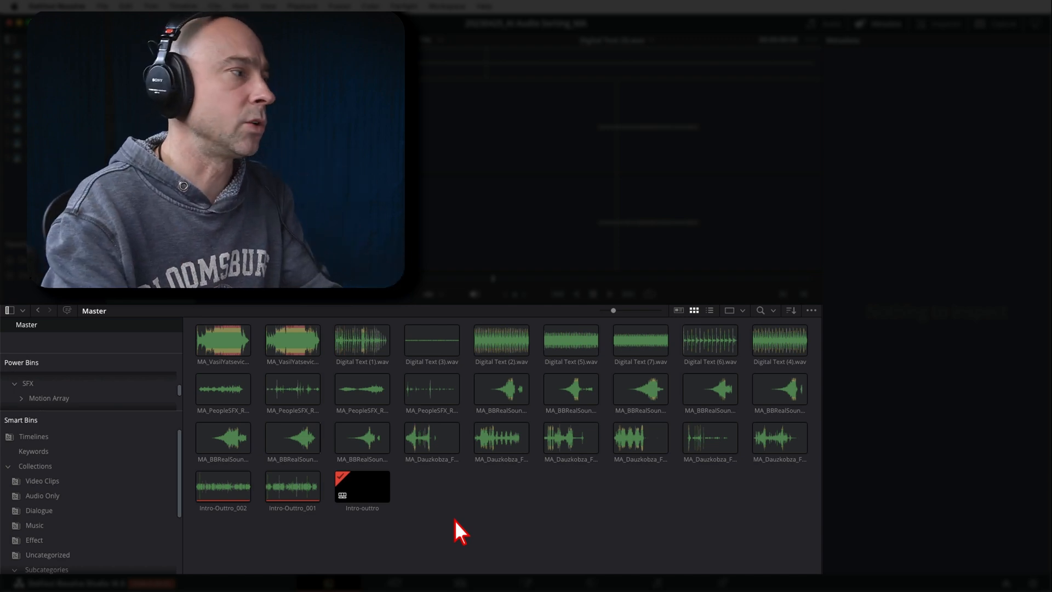
pyautogui.moveTo(41, 440)
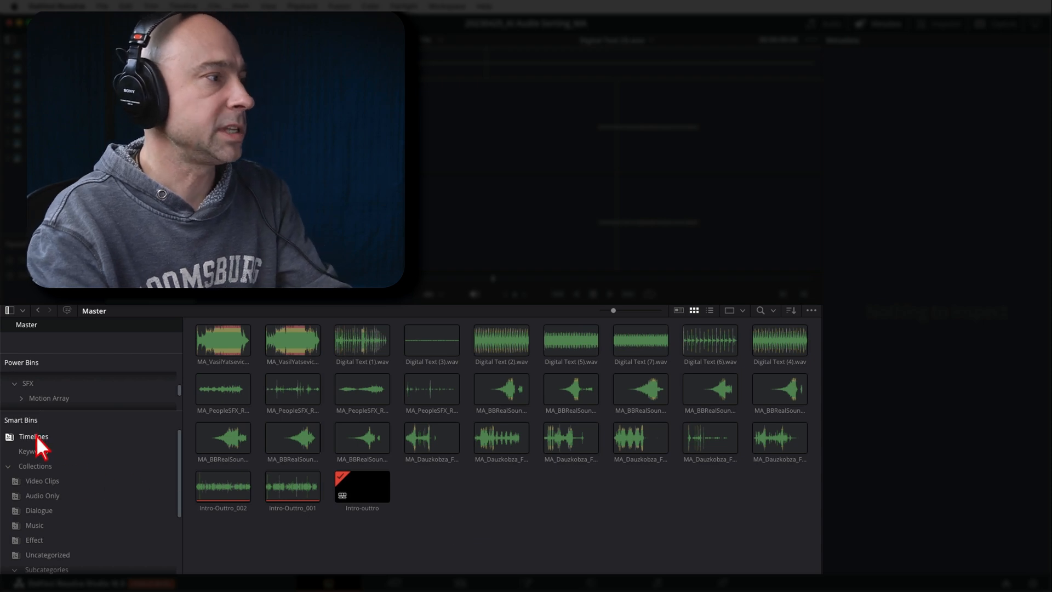
pyautogui.moveTo(60, 506)
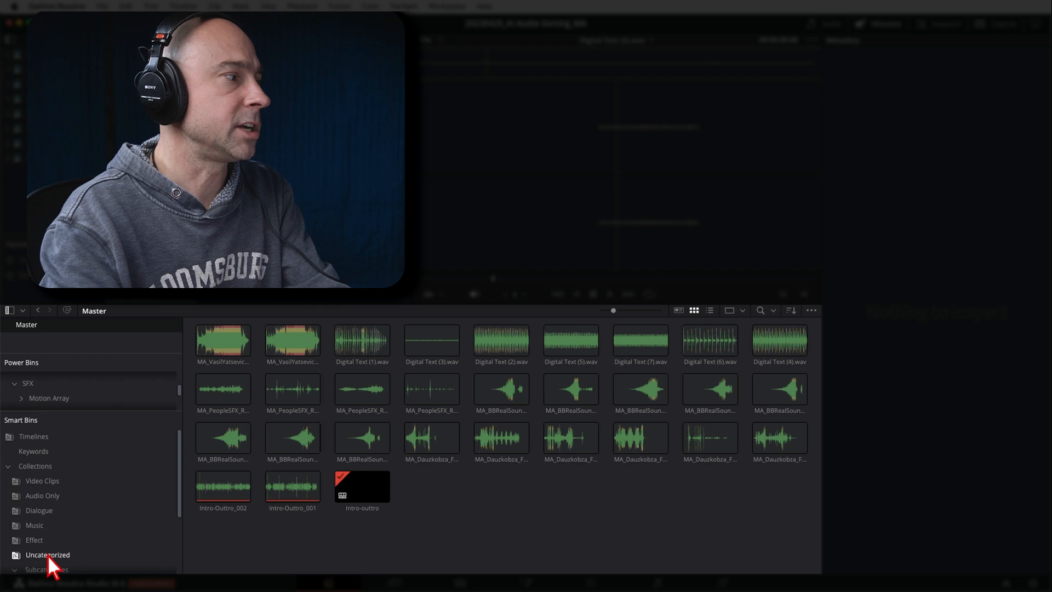
# Review the Uncategorized and Effect smart bins, then expand Subcategories.
pyautogui.click(34, 540)
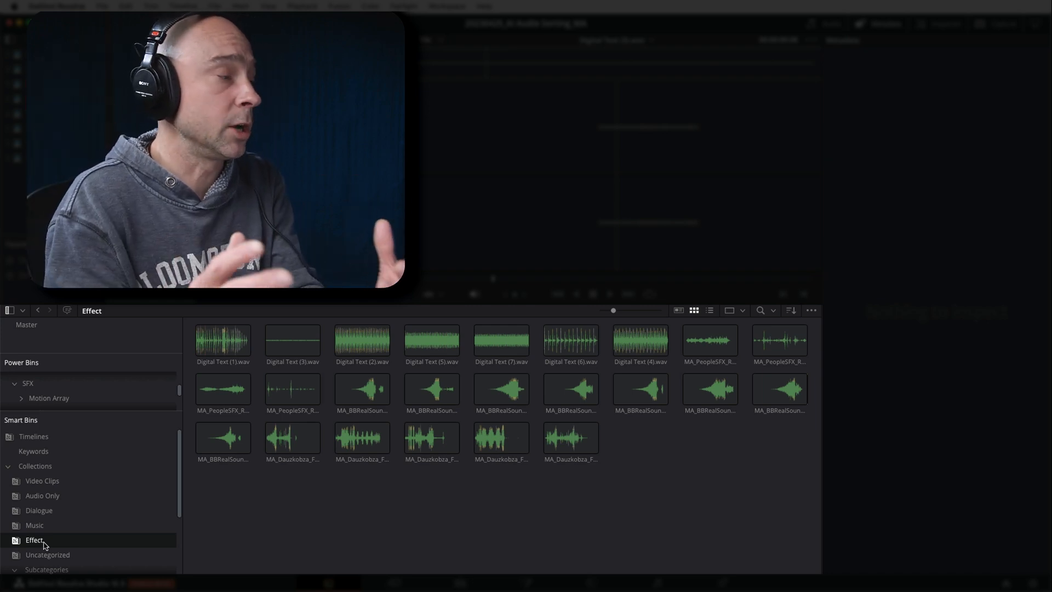
pyautogui.click(34, 524)
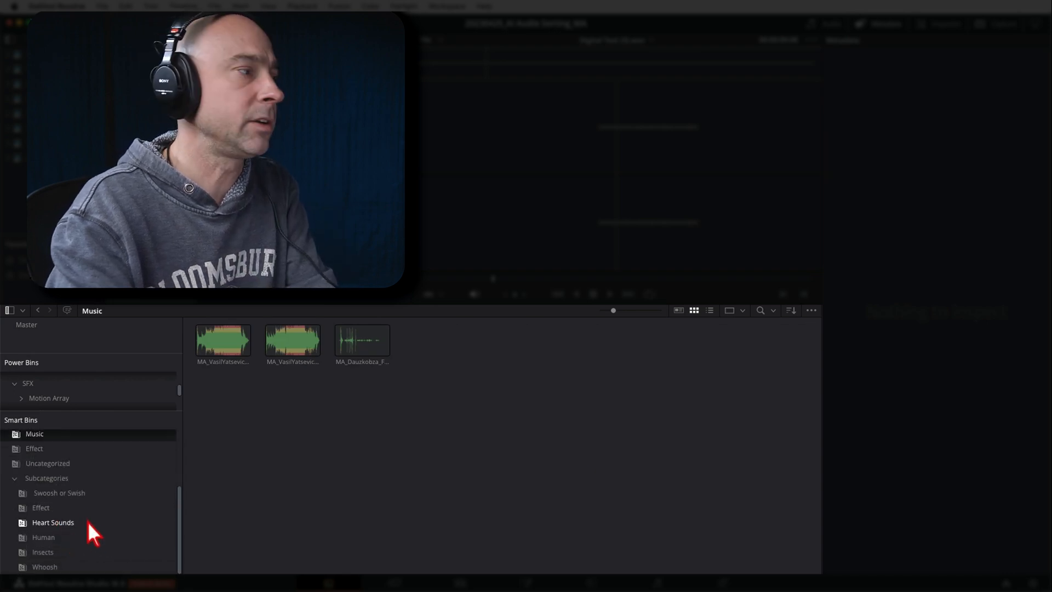
pyautogui.click(46, 478)
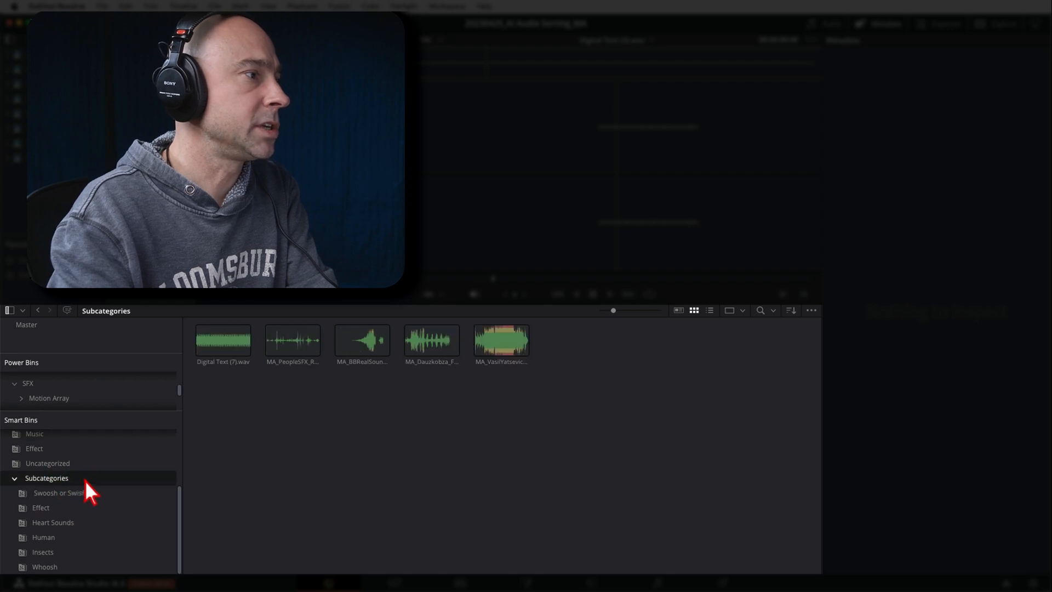
pyautogui.moveTo(441, 437)
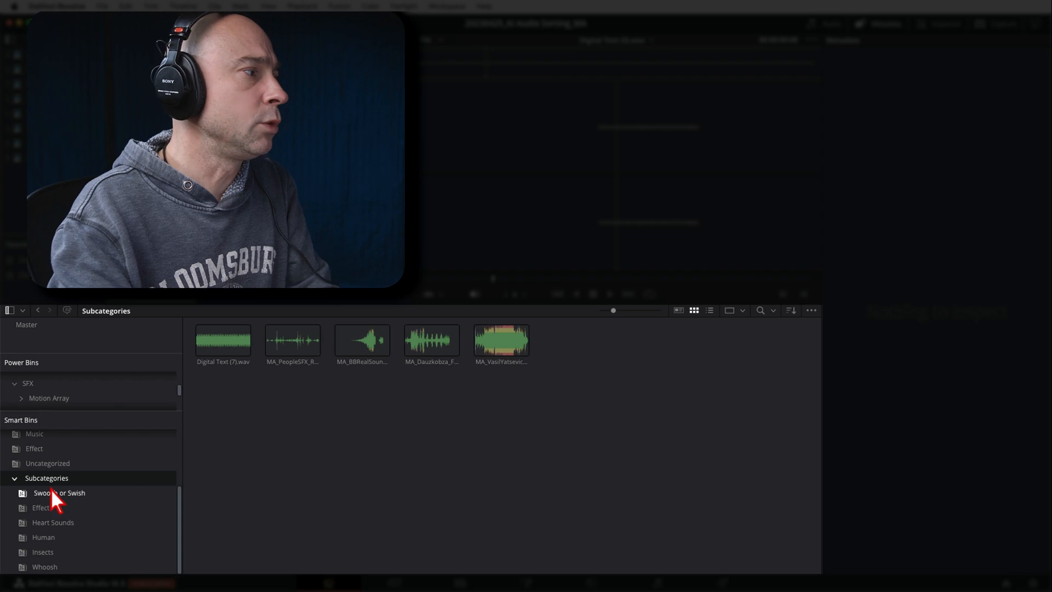
# Review the Heart Sounds, Whoosh and Swoosh or Swish subcategory bins.
pyautogui.click(53, 522)
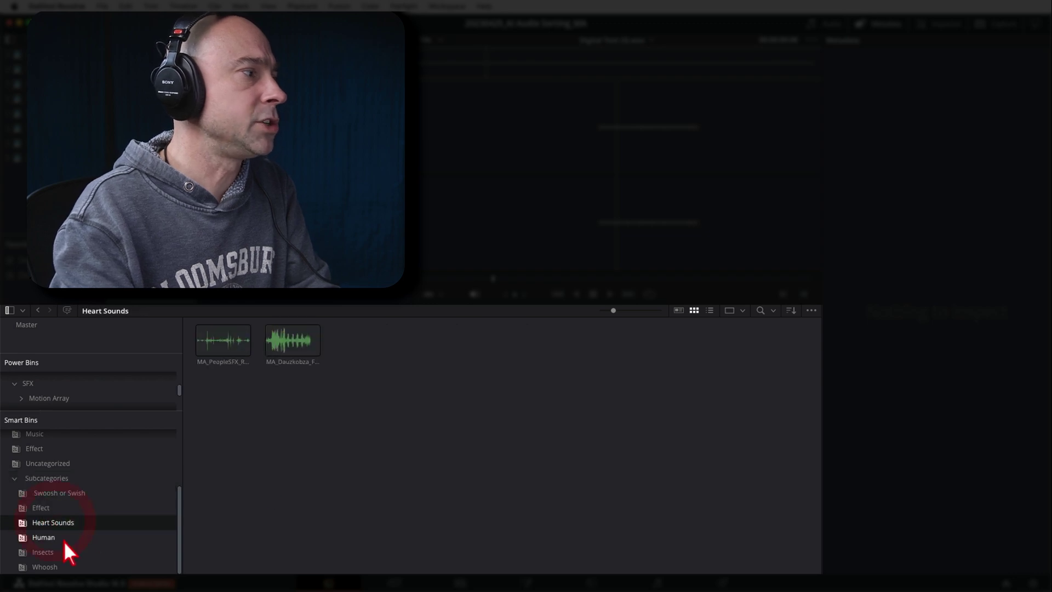
pyautogui.click(44, 567)
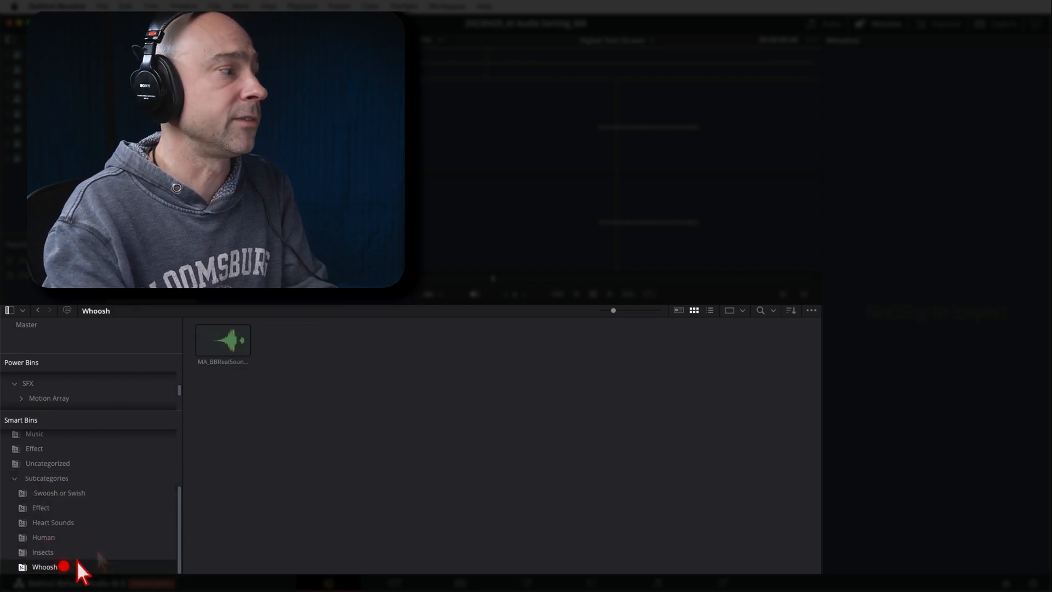
pyautogui.click(59, 492)
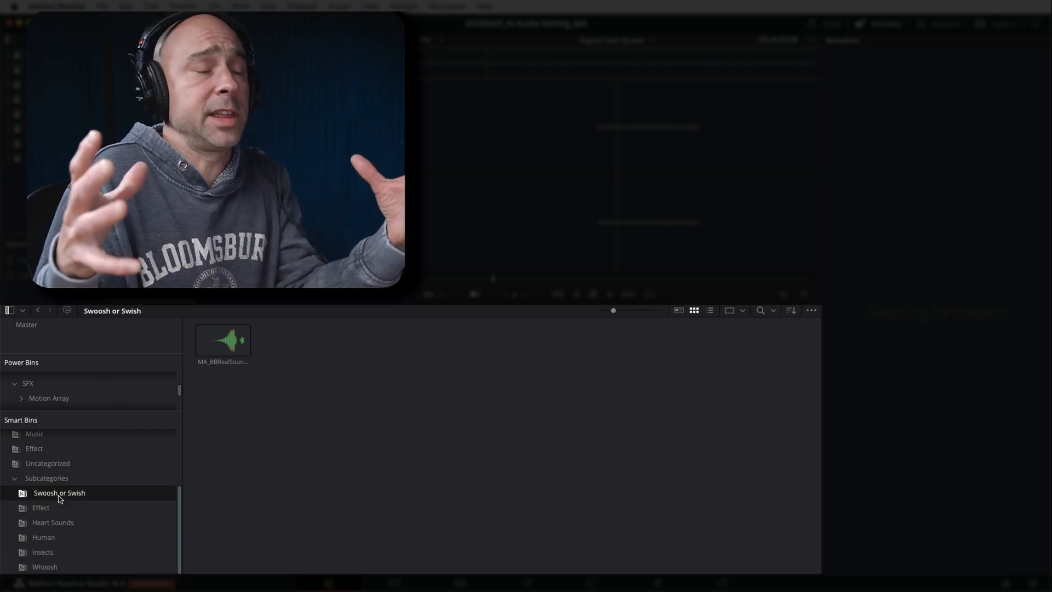